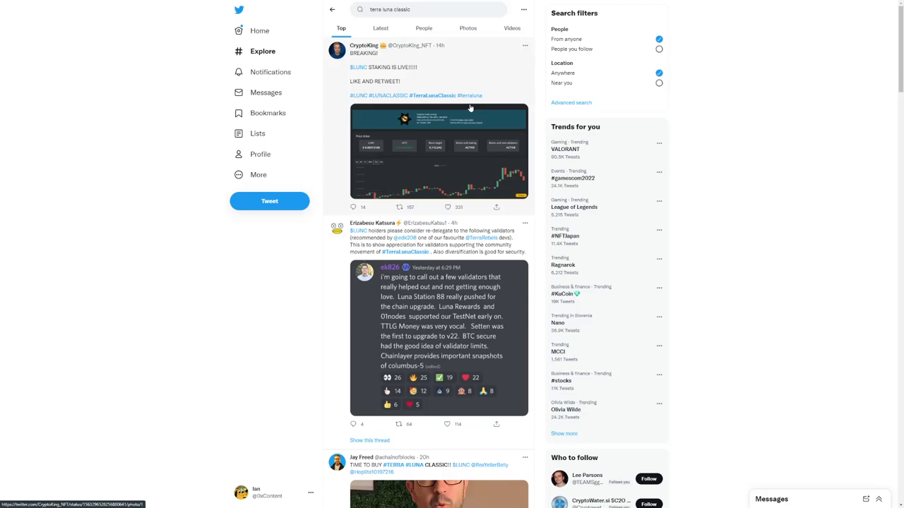
mouse_move(421, 127)
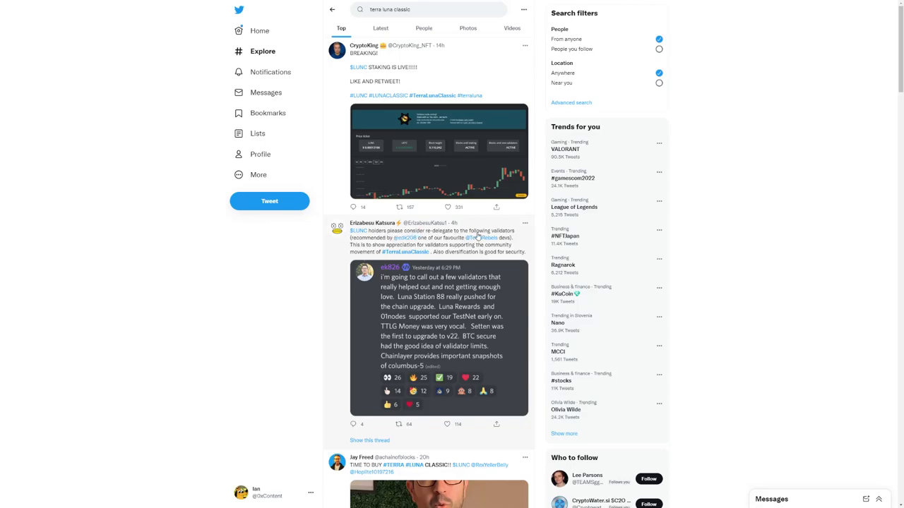
Step: Scroll the 'terra luna classic' results down toward Jay Freed's BUY video tweet
scroll("down", 3)
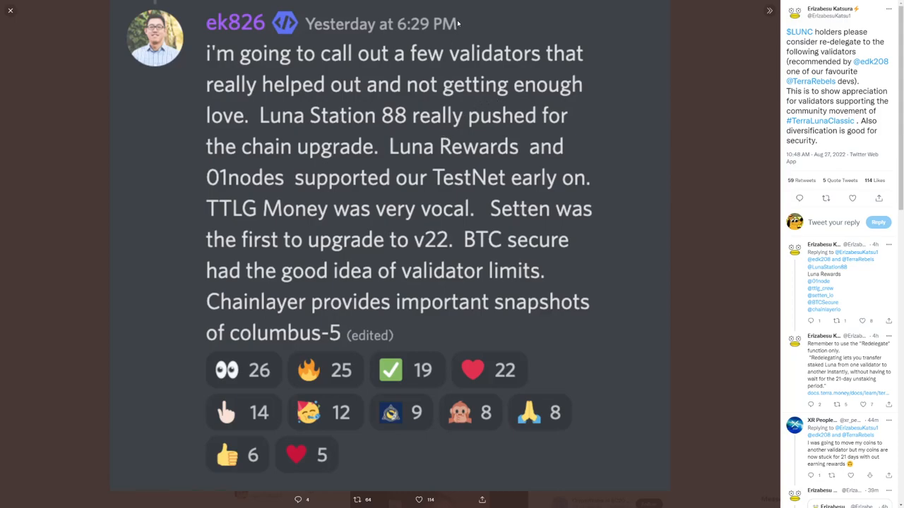
mouse_move(425, 60)
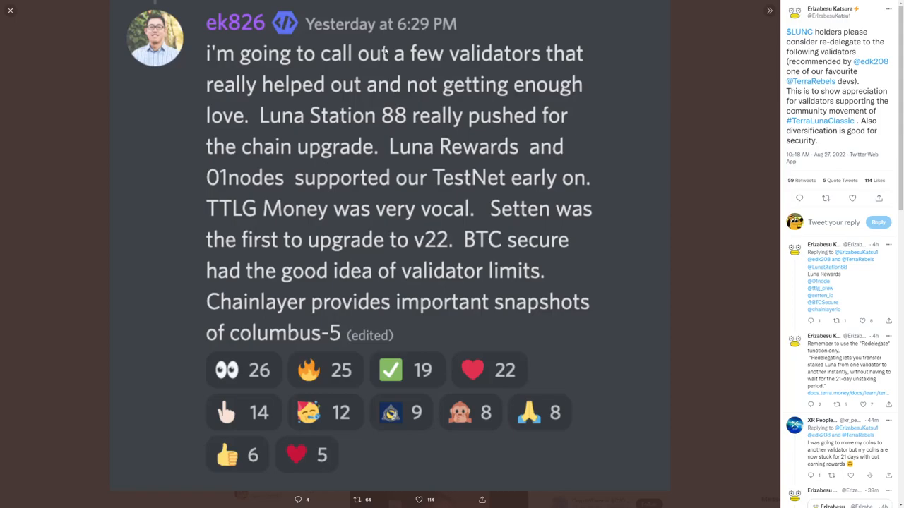
mouse_move(99, 143)
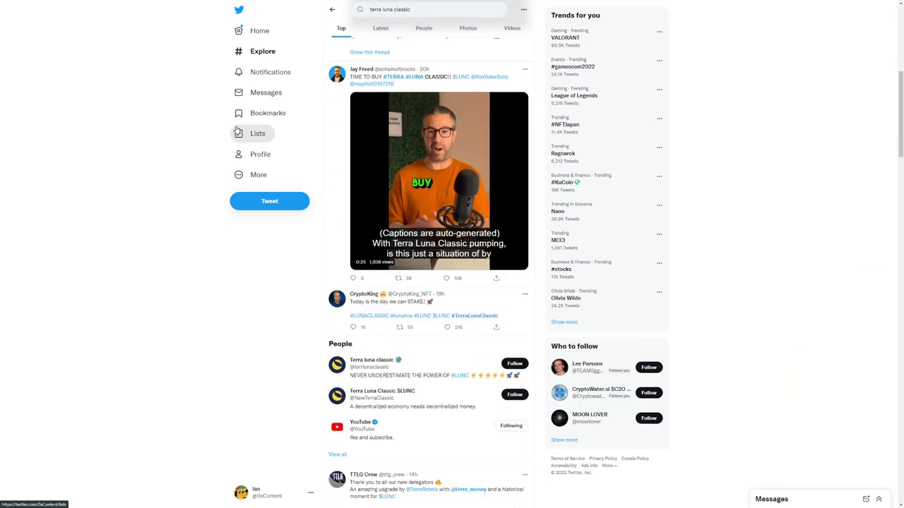
Step: Scroll far down the results to CRZ's burned-and-staked LUNC chart tweet
scroll("down", 3)
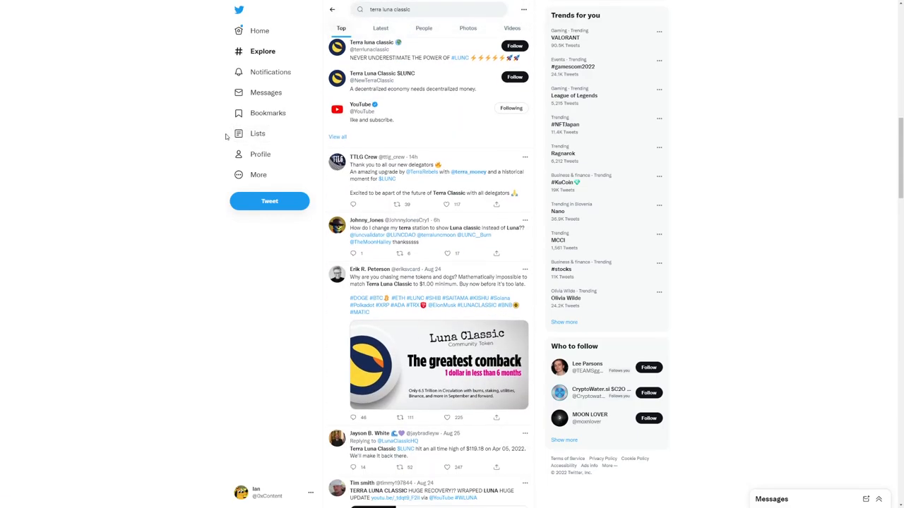
mouse_move(259, 154)
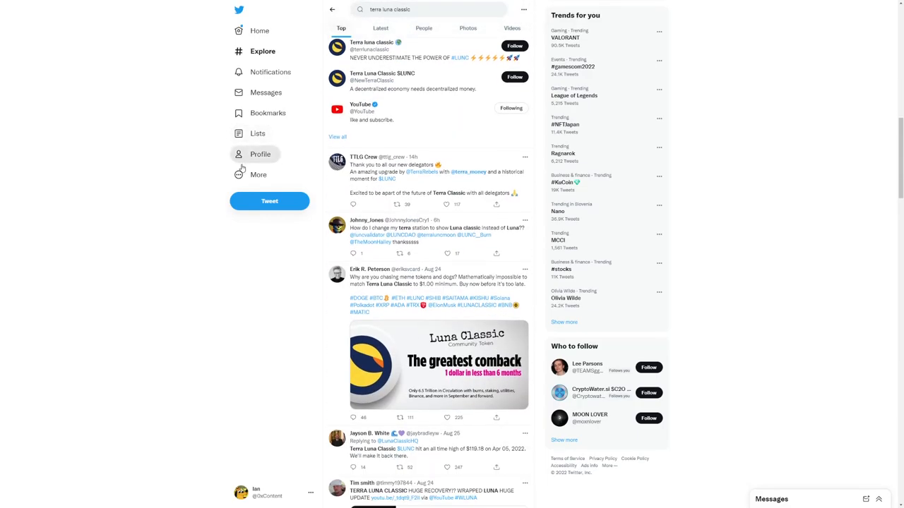
scroll("down", 3)
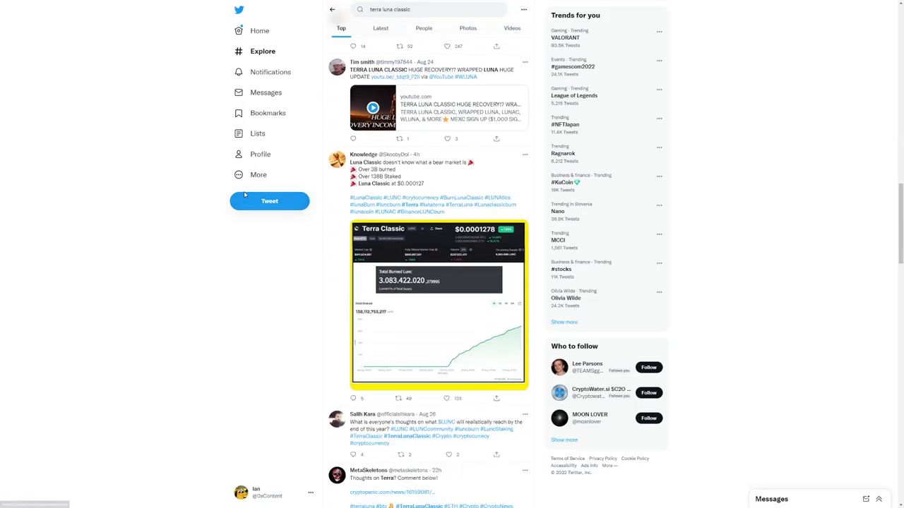
scroll("down", 3)
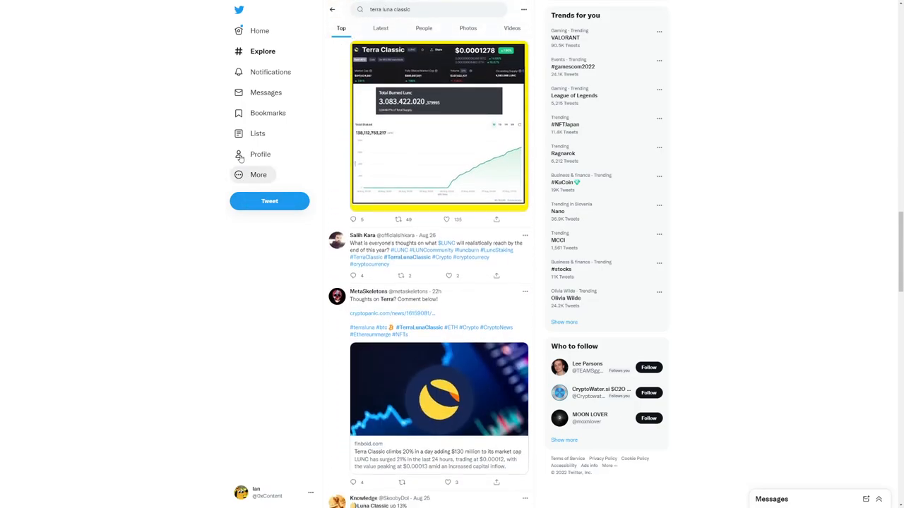
scroll("down", 3)
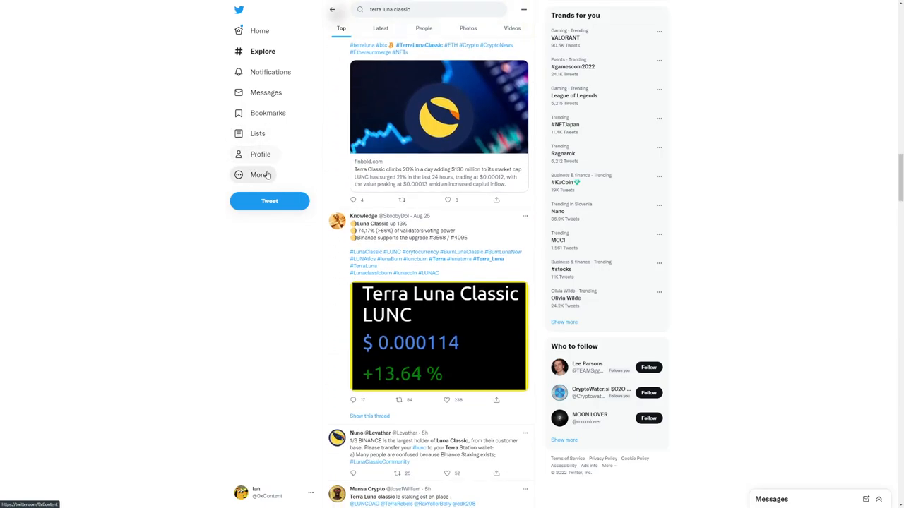
mouse_move(370, 158)
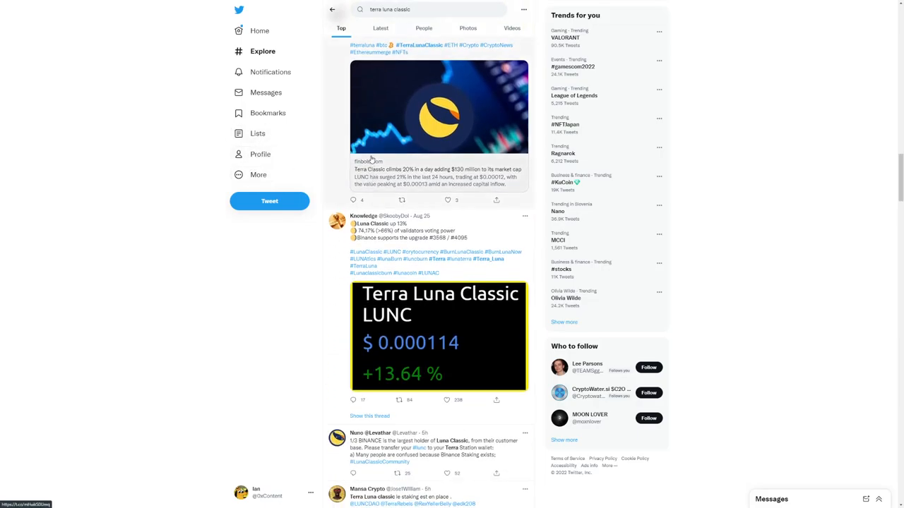
scroll("down", 3)
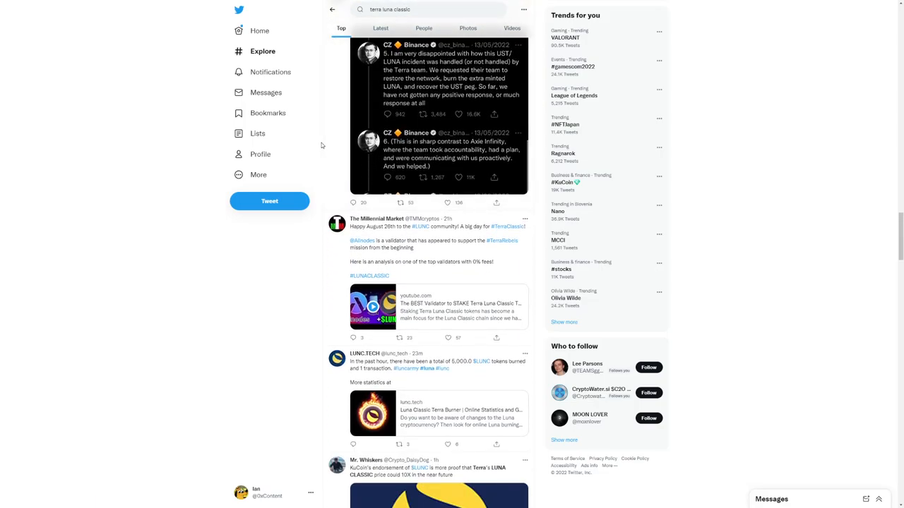
scroll("down", 3)
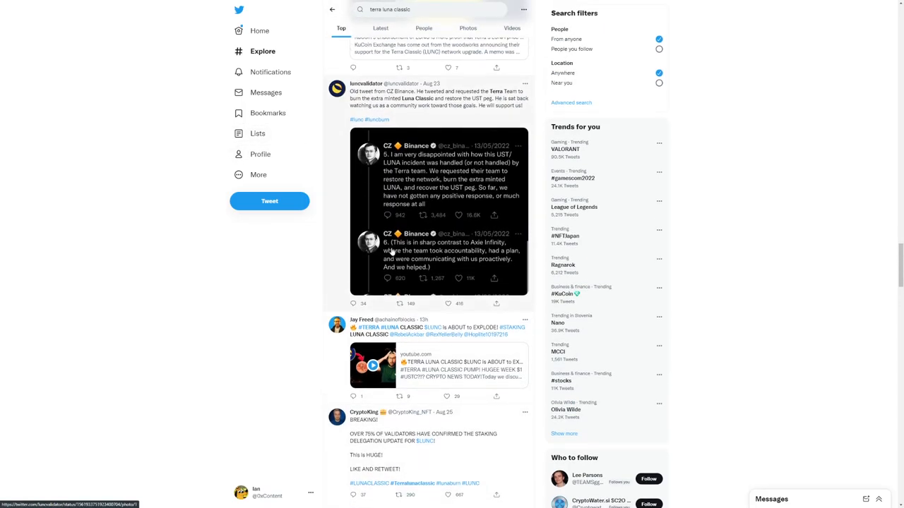
scroll("down", 3)
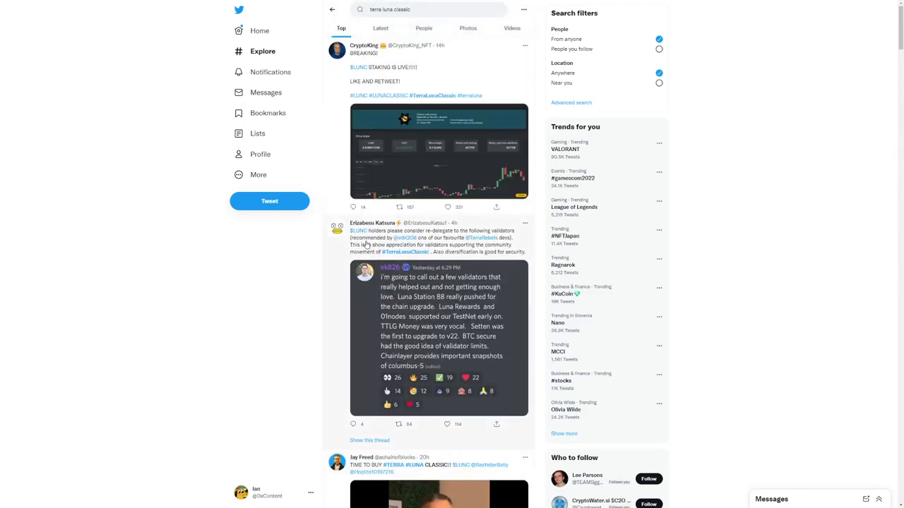
scroll("down", 3)
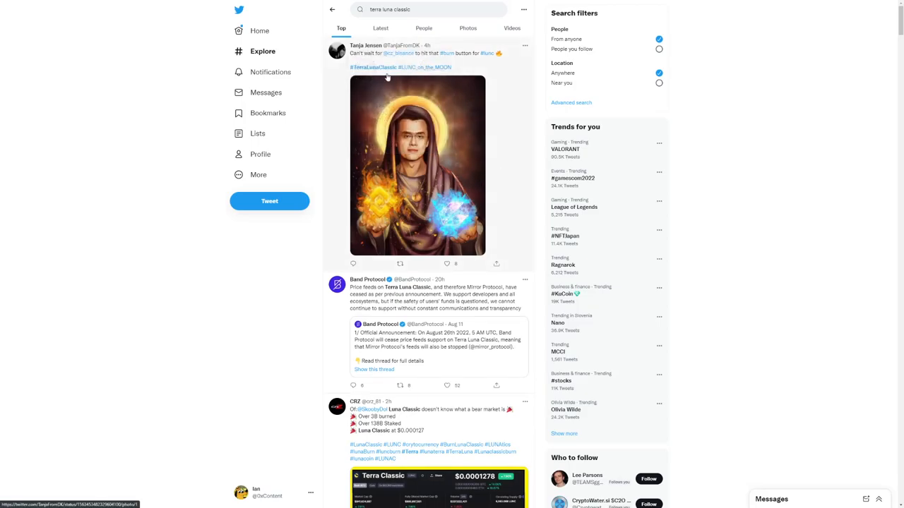
scroll("down", 3)
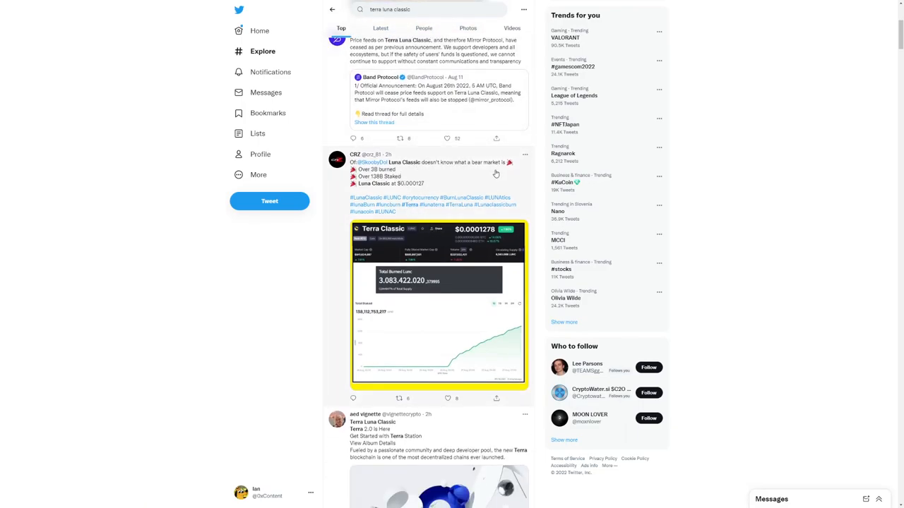
mouse_move(396, 185)
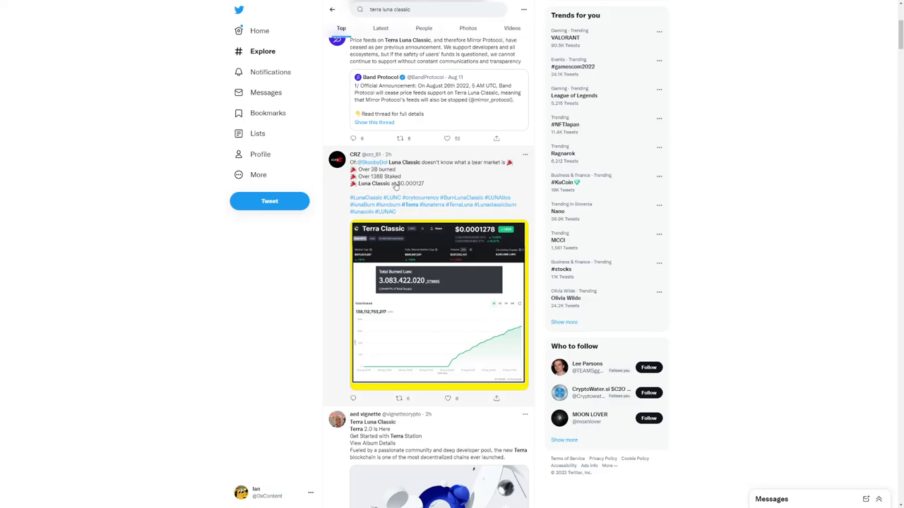
mouse_move(392, 190)
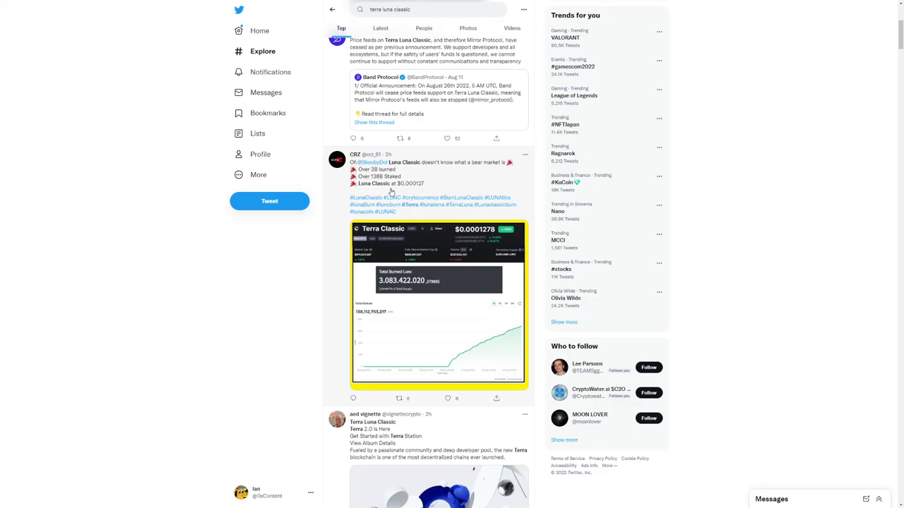
Step: Open CRZ's yellow-framed Terra Classic burned-and-staked LUNC chart in the photo viewer
left_click(438, 305)
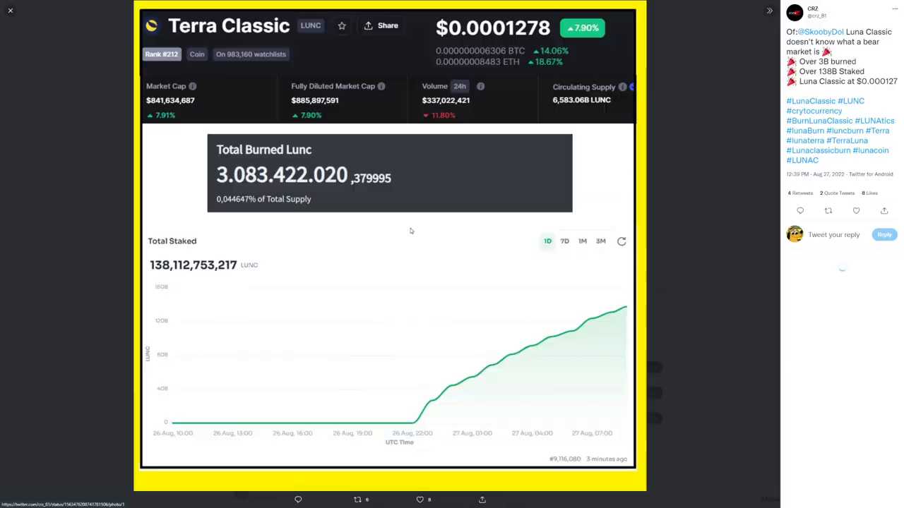
mouse_move(208, 261)
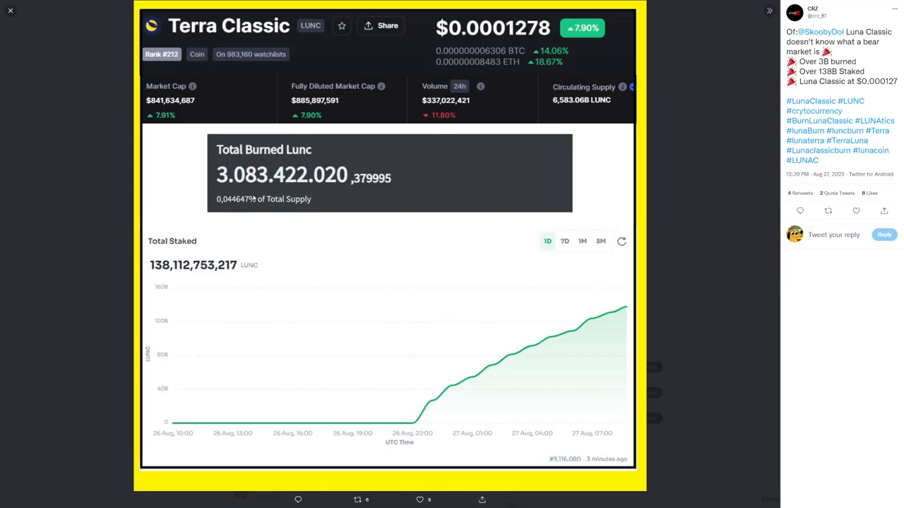
mouse_move(319, 206)
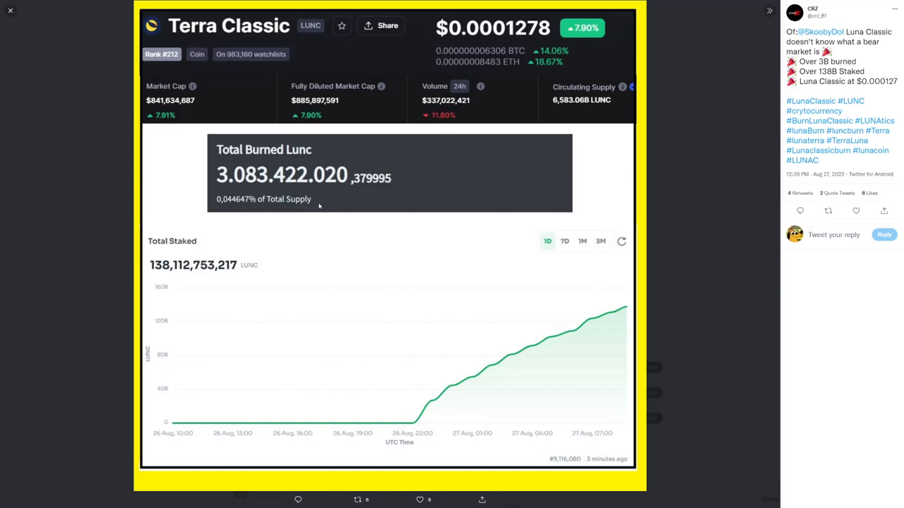
mouse_move(298, 181)
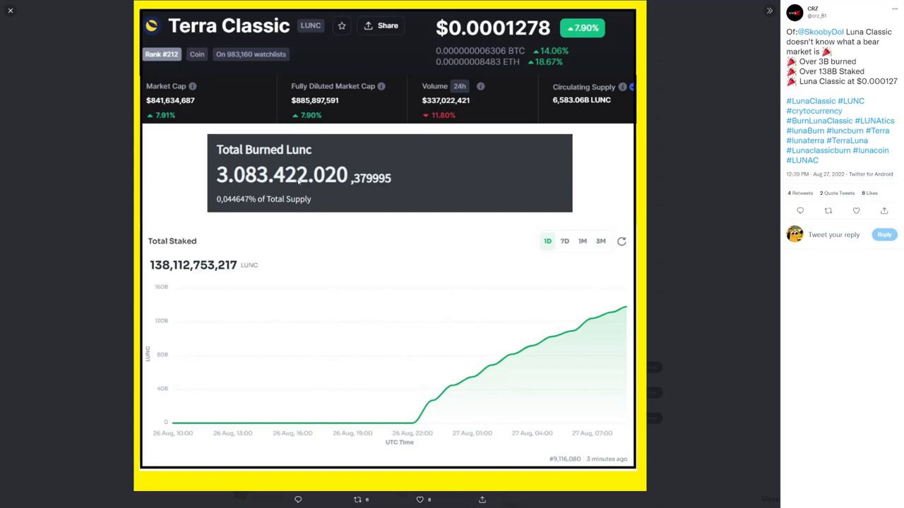
mouse_move(144, 289)
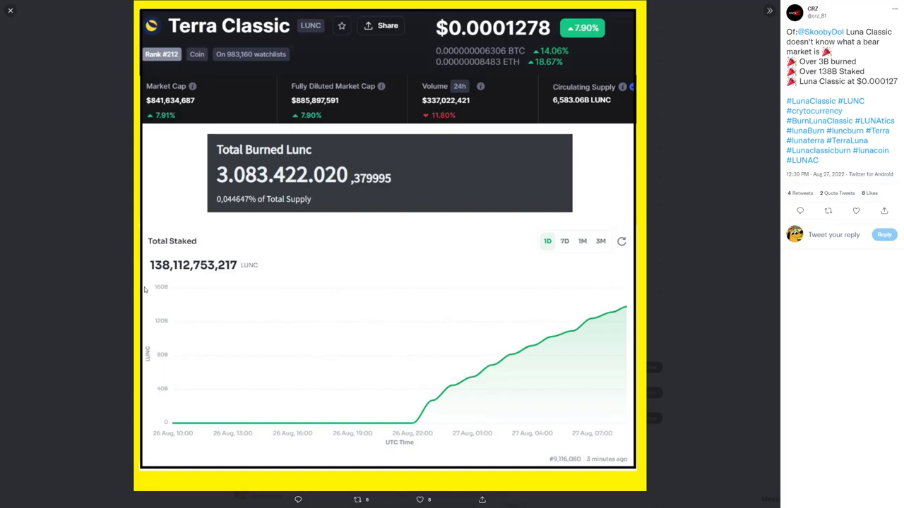
mouse_move(115, 273)
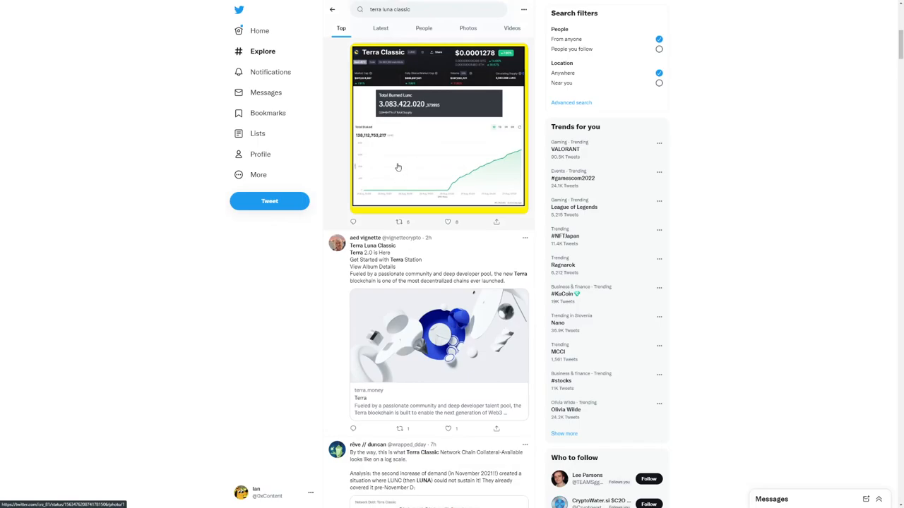
Step: Scroll past the staking tutorial tweet to the yellow LUNC wolf image tweet
scroll("down", 3)
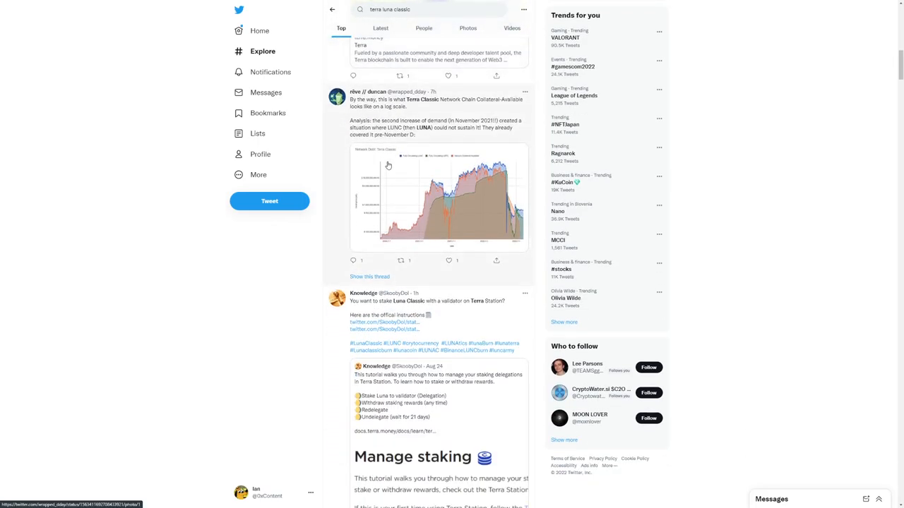
mouse_move(479, 112)
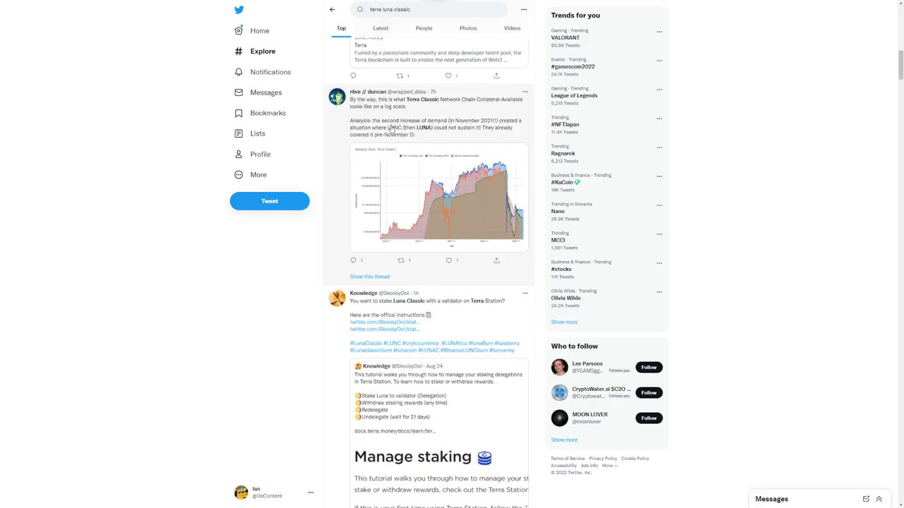
mouse_move(485, 129)
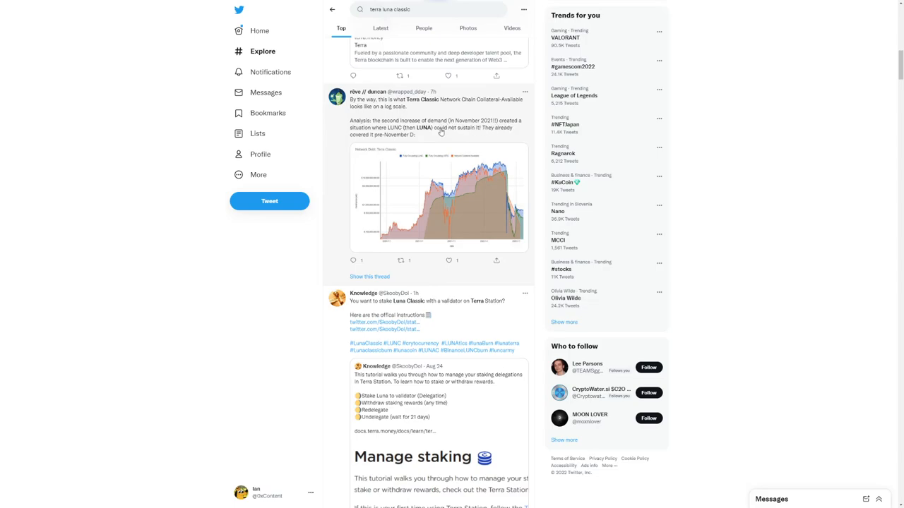
mouse_move(445, 136)
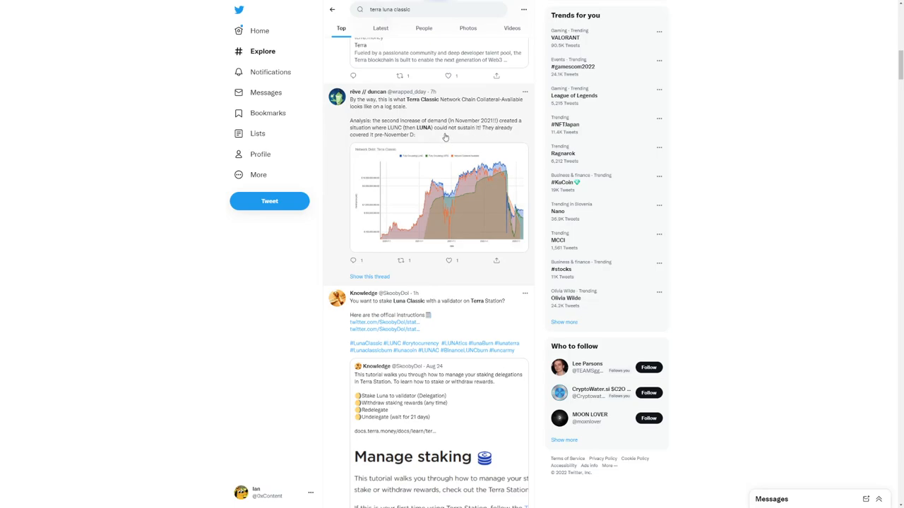
mouse_move(465, 161)
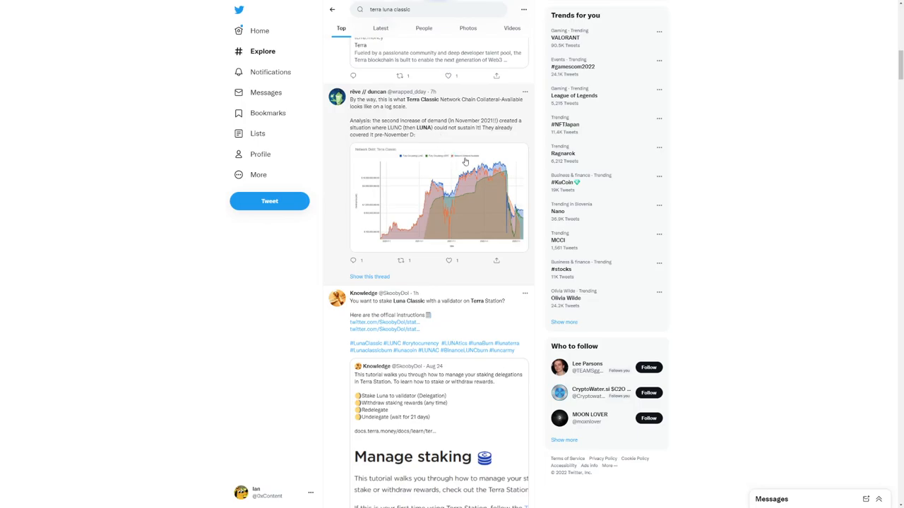
scroll("down", 3)
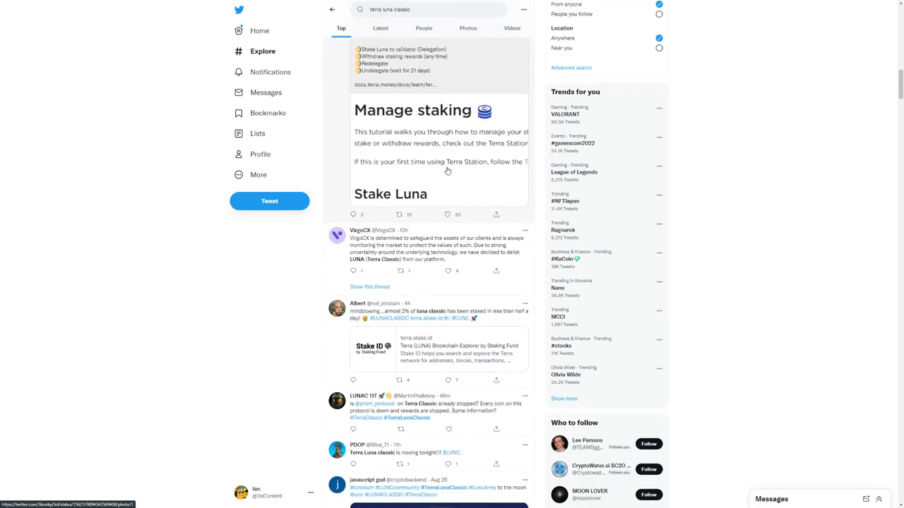
scroll("down", 3)
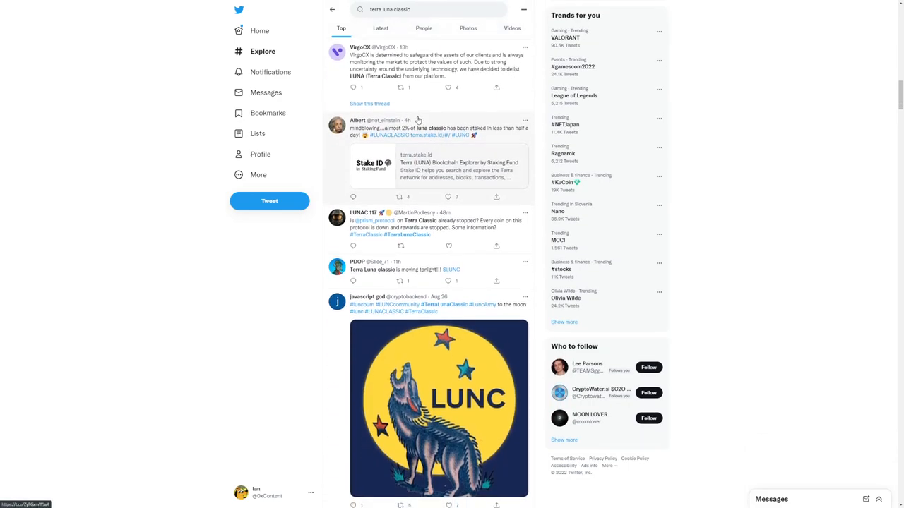
scroll("down", 3)
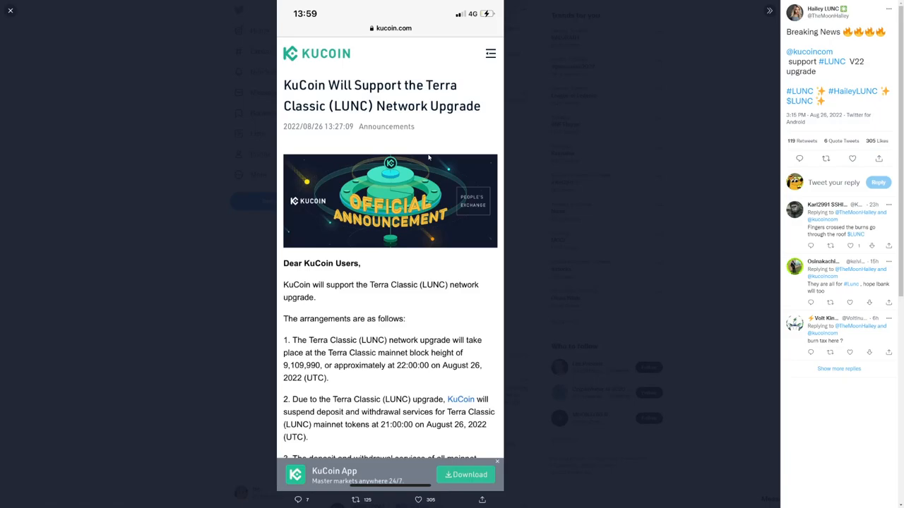
mouse_move(464, 204)
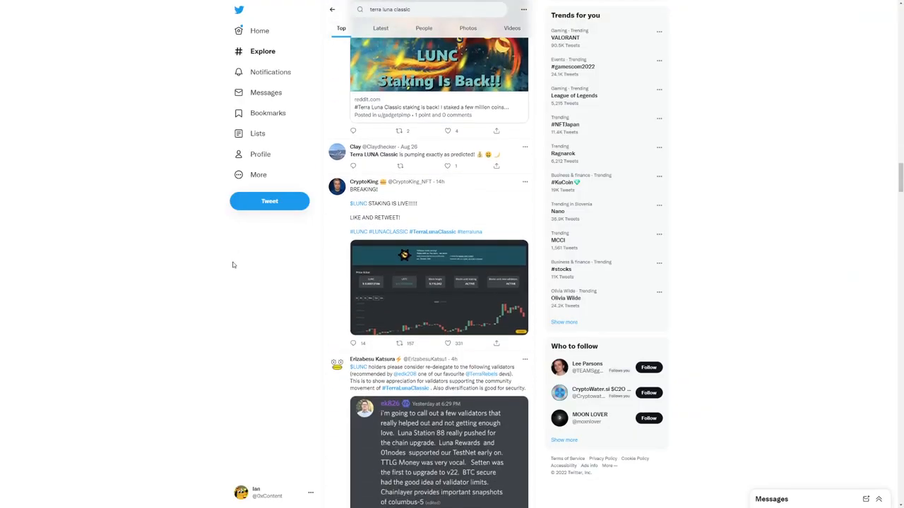
Step: Scroll down to Knowledge's Terra Classic versus Terra market-cap comparison tweet
scroll("down", 3)
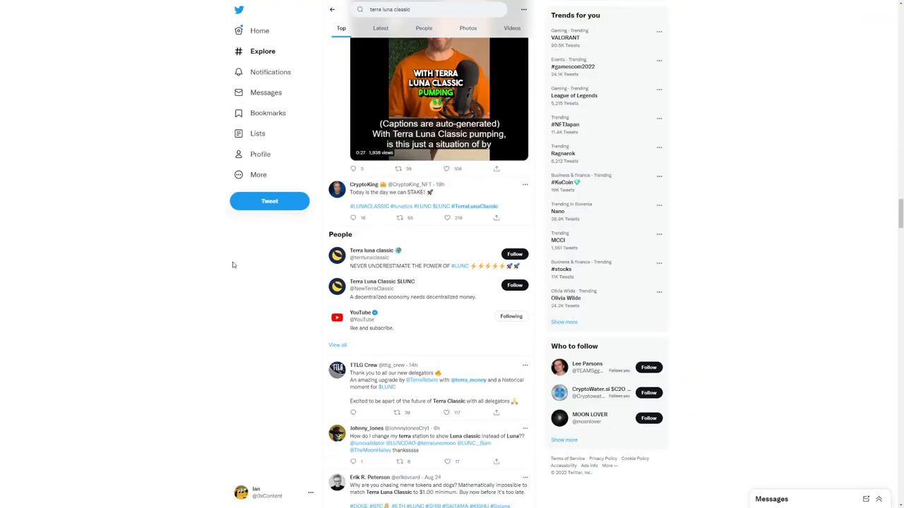
scroll("down", 3)
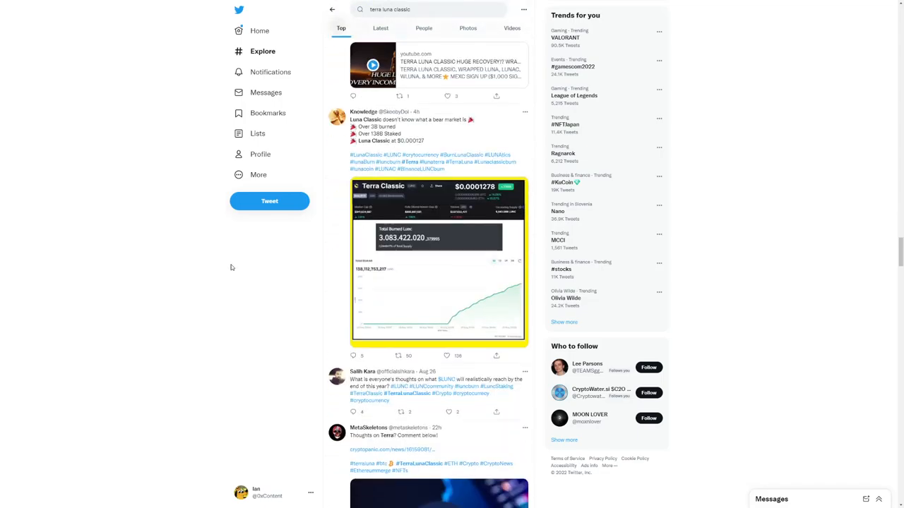
scroll("down", 3)
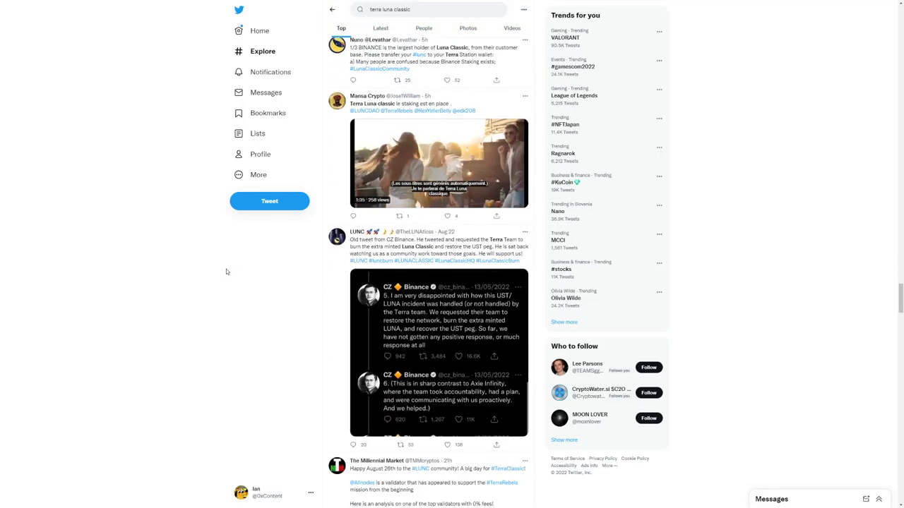
scroll("down", 3)
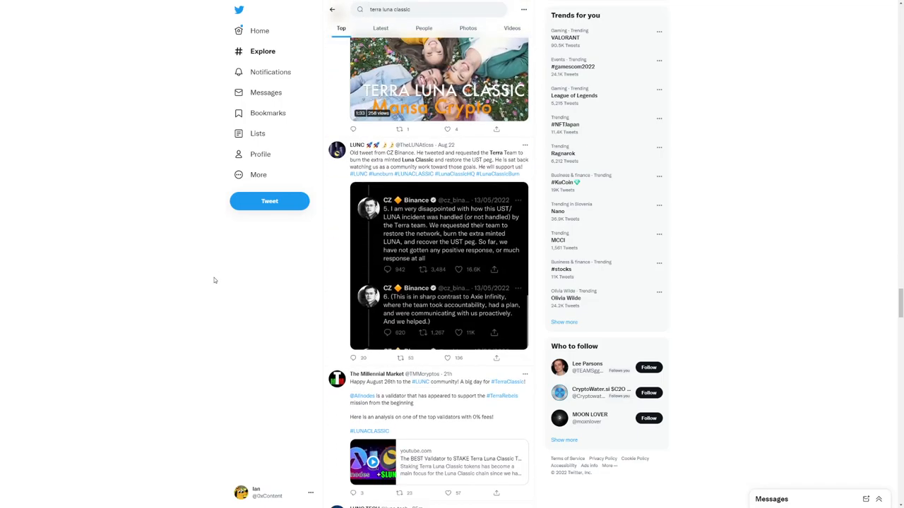
scroll("down", 3)
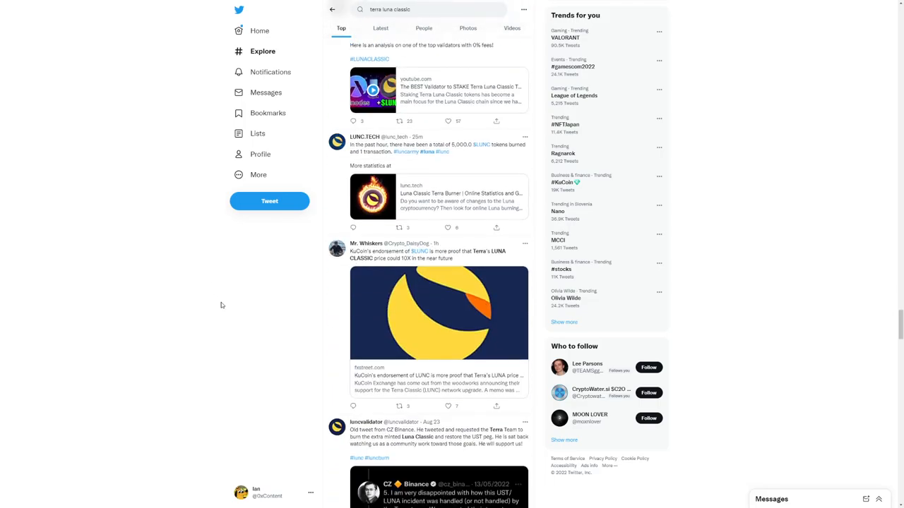
scroll("down", 3)
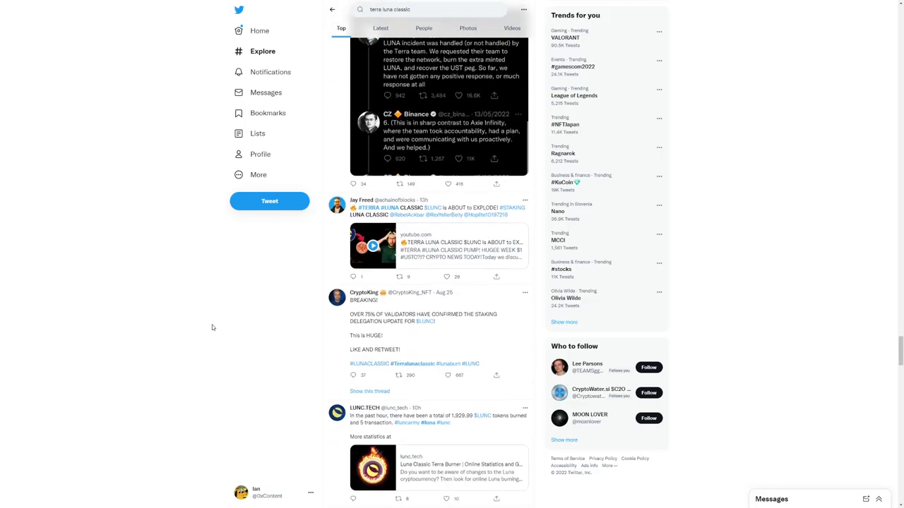
scroll("down", 3)
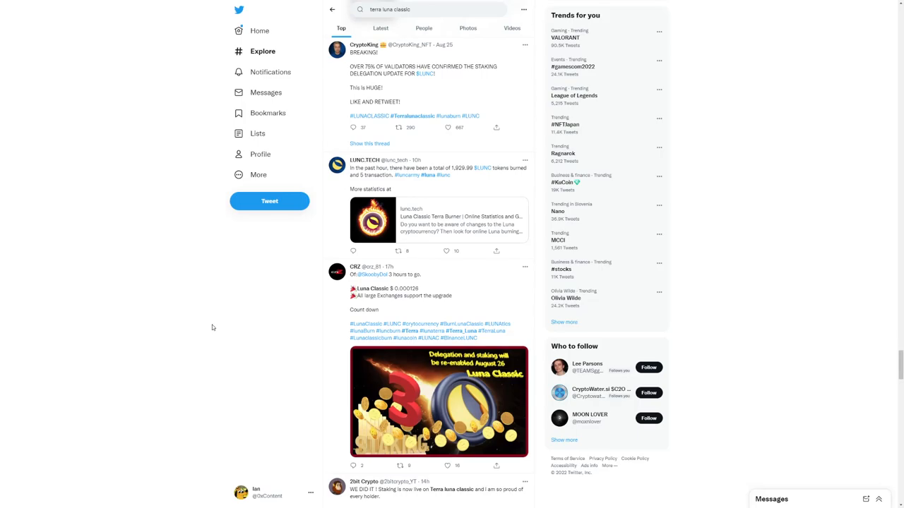
mouse_move(212, 328)
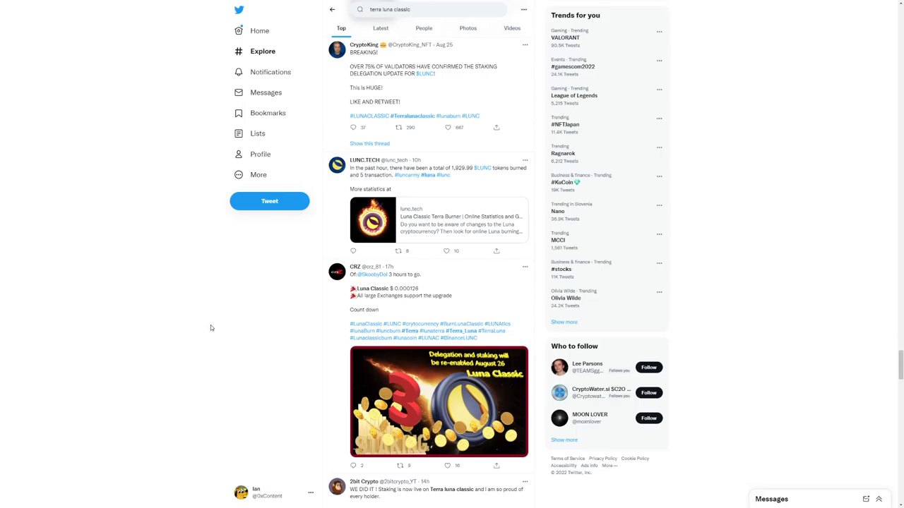
scroll("down", 3)
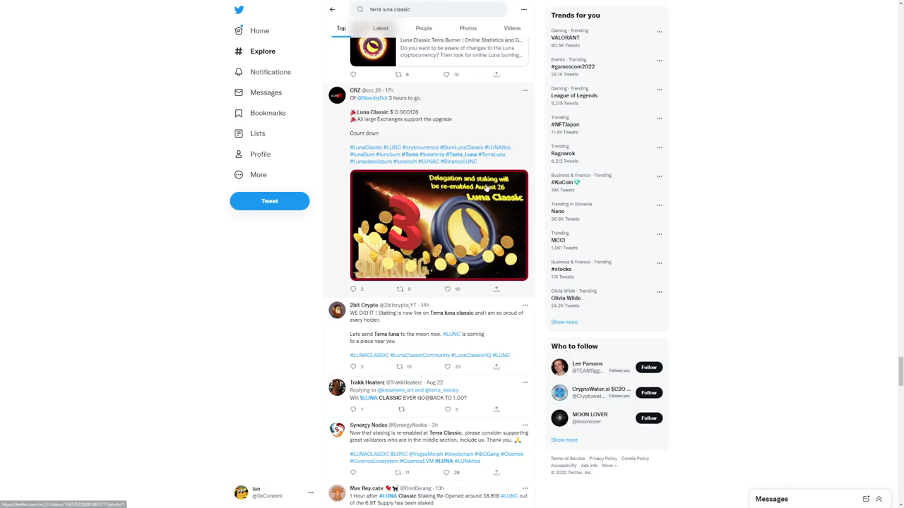
scroll("down", 3)
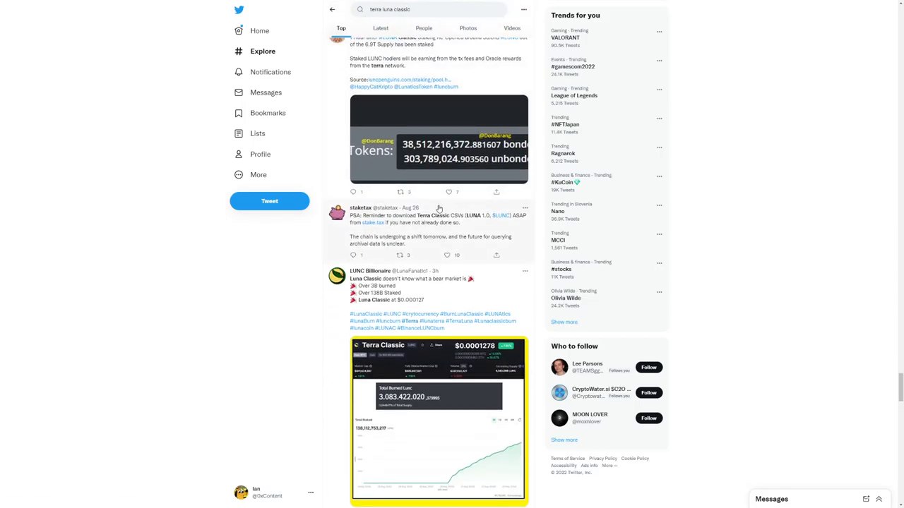
scroll("down", 3)
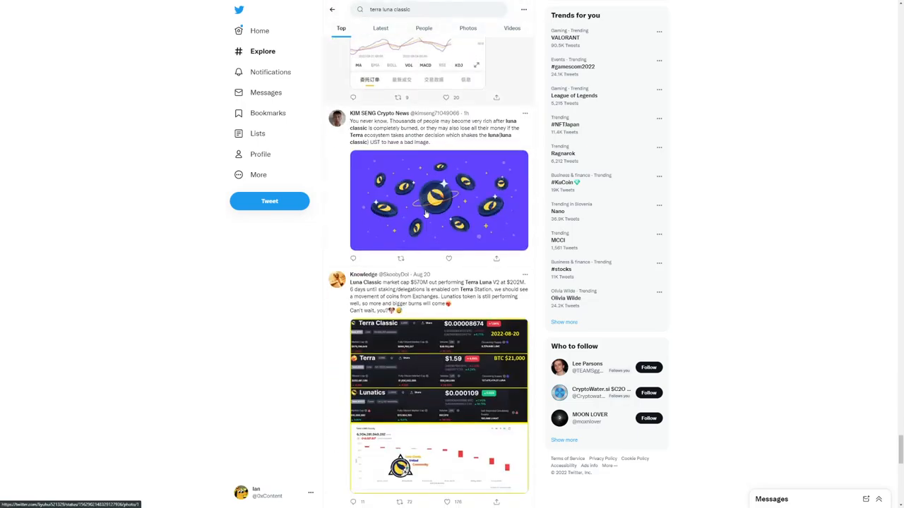
scroll("down", 3)
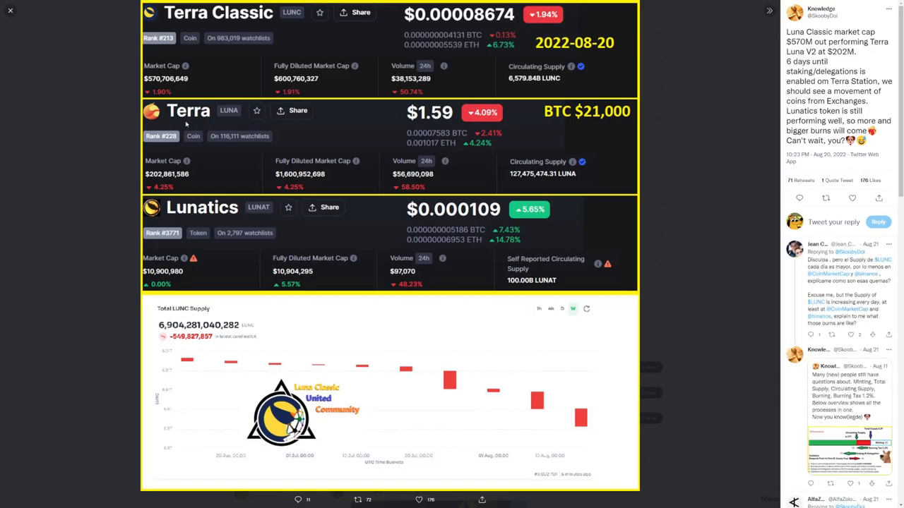
mouse_move(345, 139)
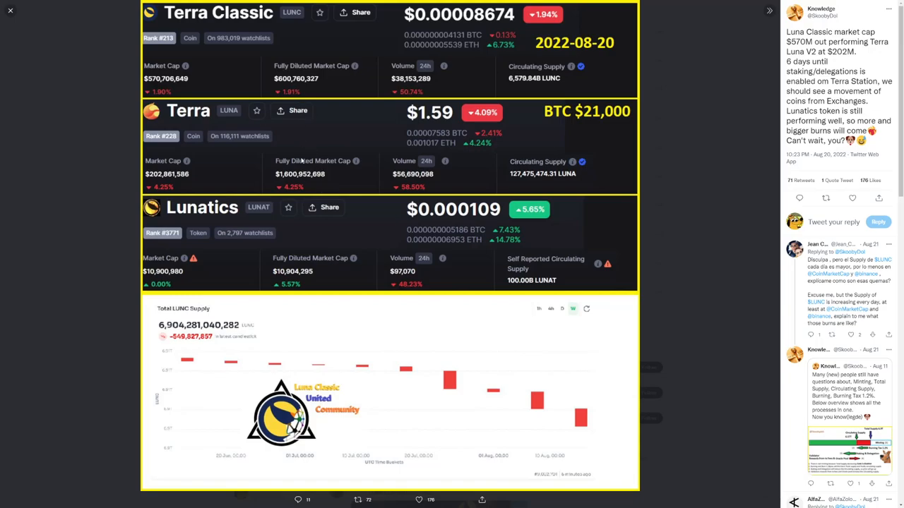
mouse_move(207, 190)
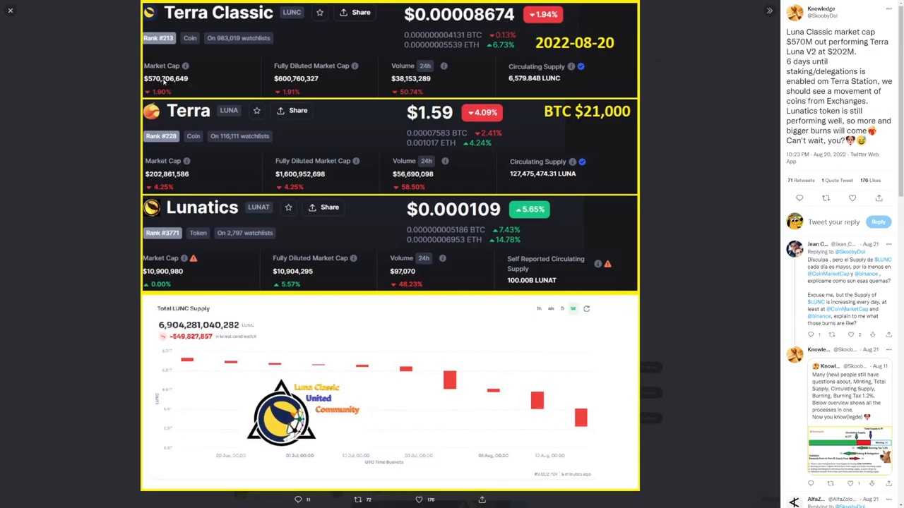
mouse_move(187, 184)
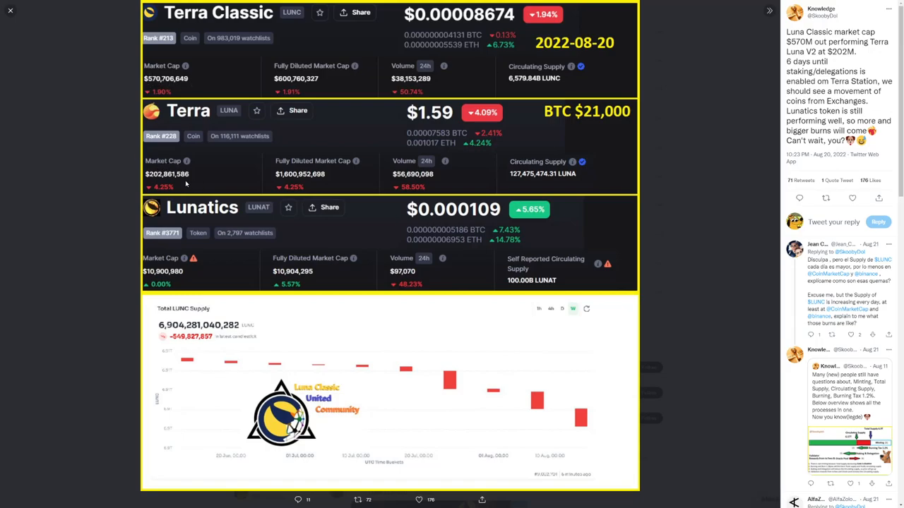
mouse_move(187, 246)
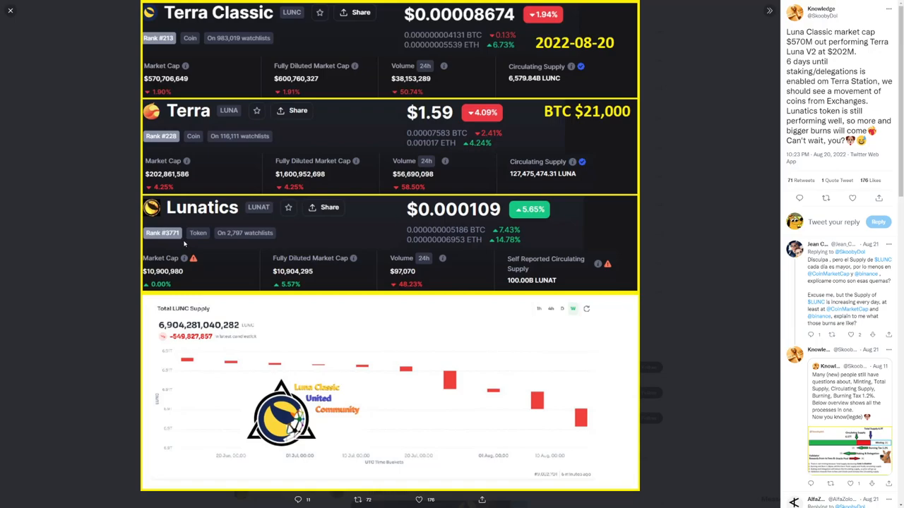
mouse_move(181, 242)
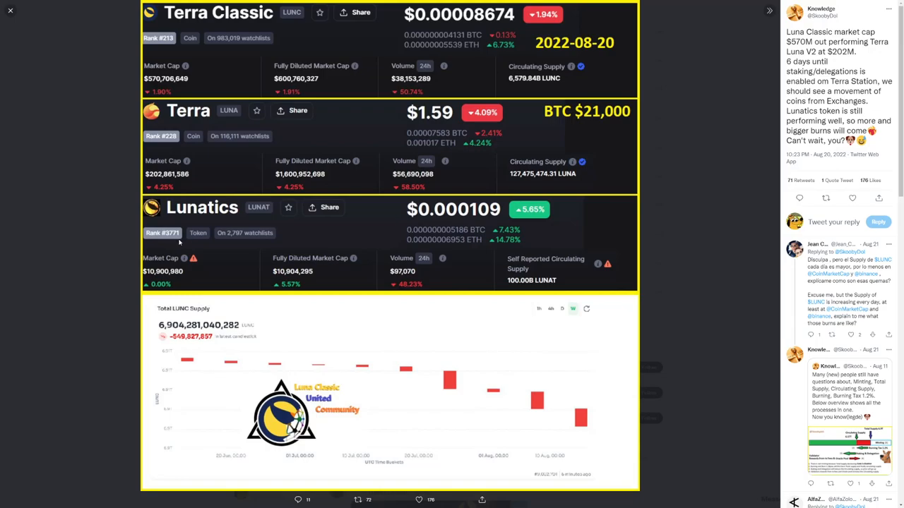
mouse_move(163, 231)
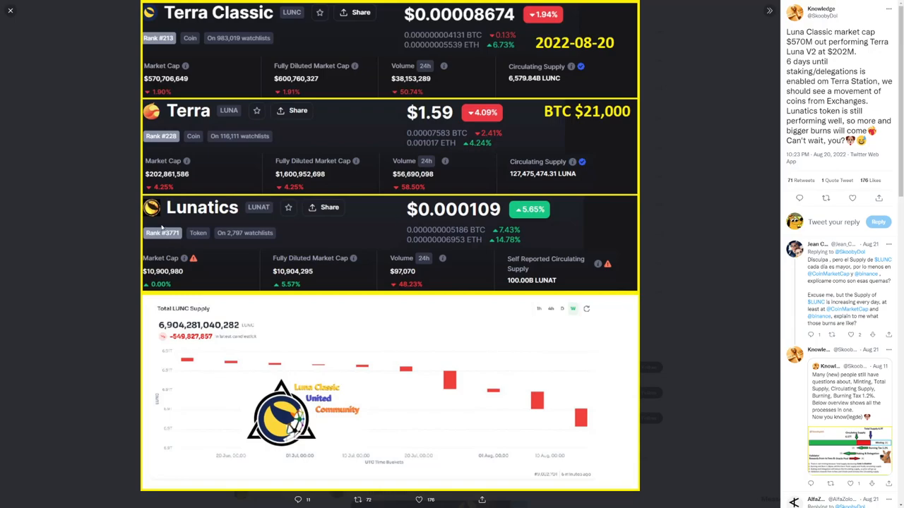